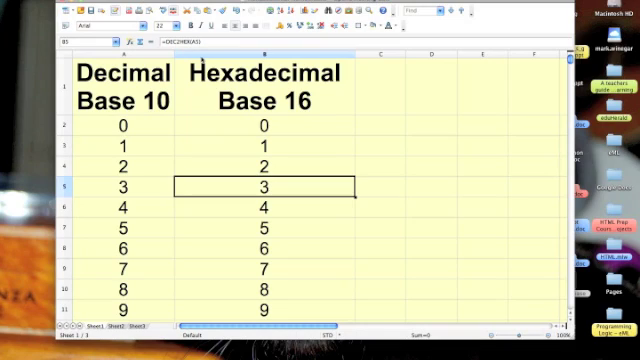
# Scroll down the sheet to reach the row for decimal 16.
pyautogui.click(112, 70)
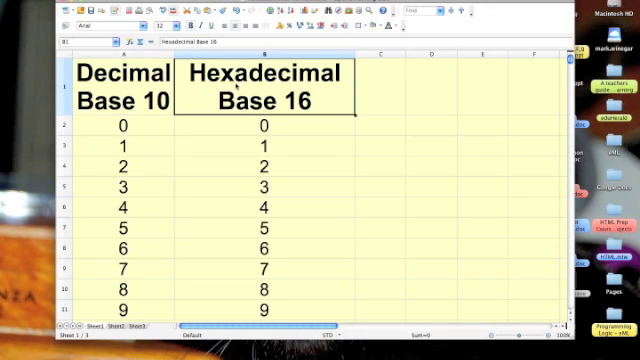
pyautogui.click(116, 76)
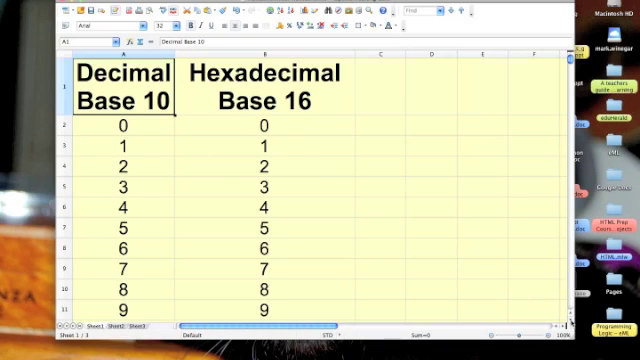
pyautogui.scroll(-3)
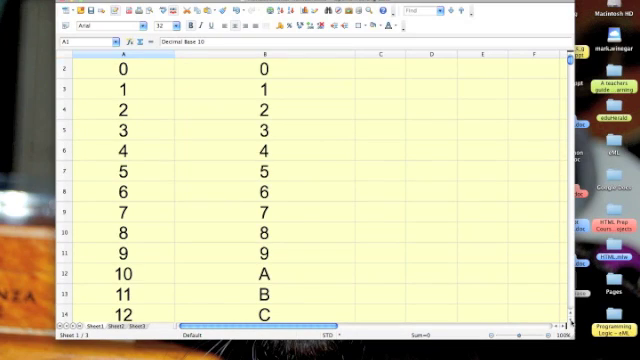
pyautogui.moveTo(250, 112)
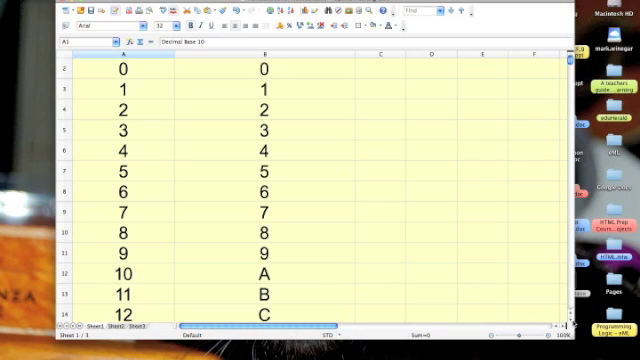
pyautogui.scroll(-3)
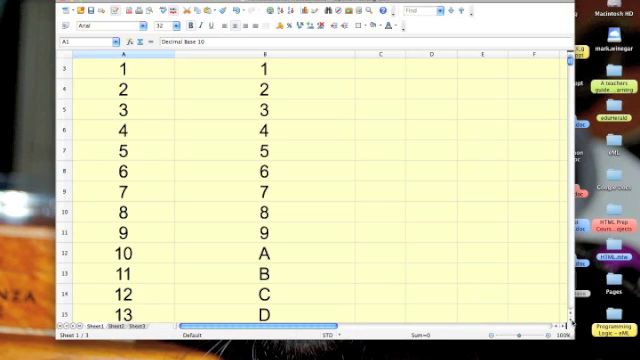
pyautogui.scroll(-3)
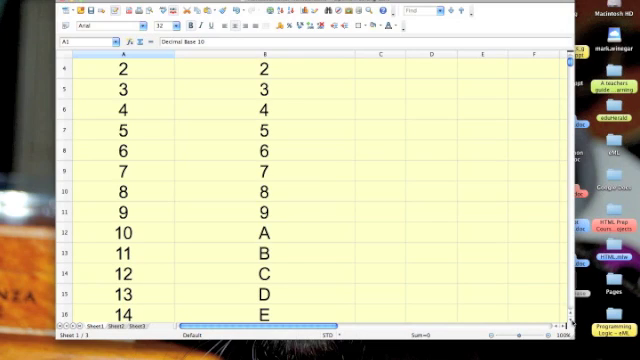
pyautogui.scroll(-3)
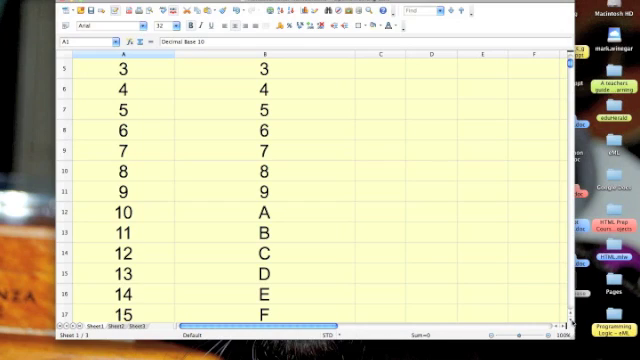
pyautogui.scroll(-3)
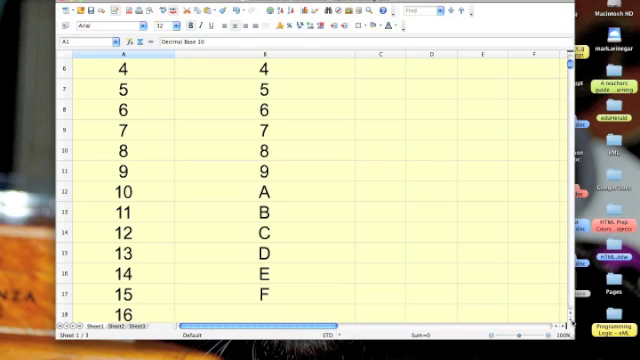
pyautogui.scroll(-3)
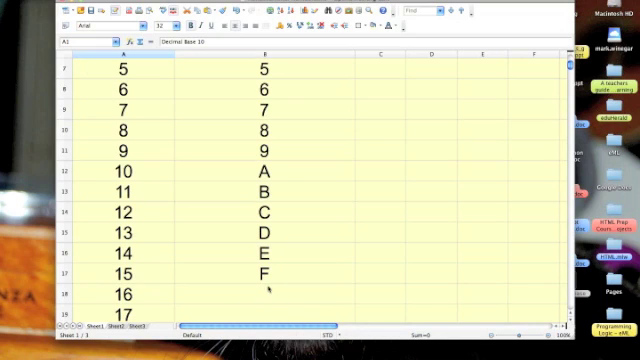
# Enter a DEC2HEX formula beside decimal 16 referencing its cell, showing 10.
pyautogui.click(264, 272)
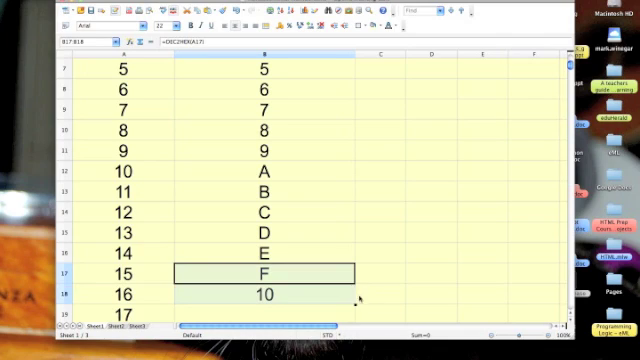
pyautogui.click(390, 292)
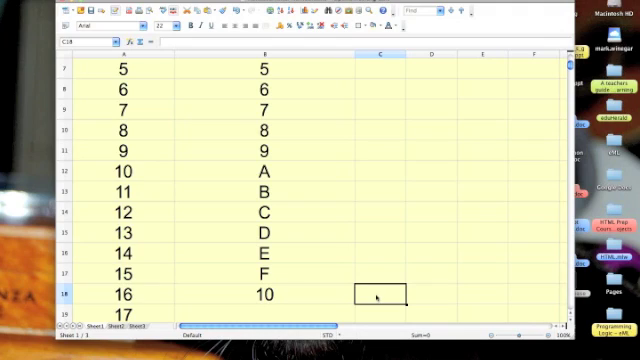
pyautogui.click(264, 296)
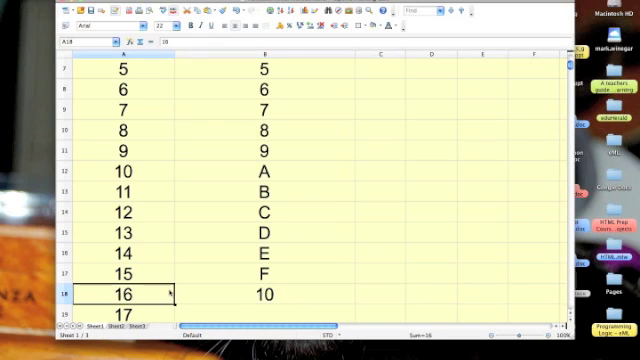
# Fill the DEC2HEX formula from the cell showing 10 down to decimal 255, ending at FF.
pyautogui.click(264, 292)
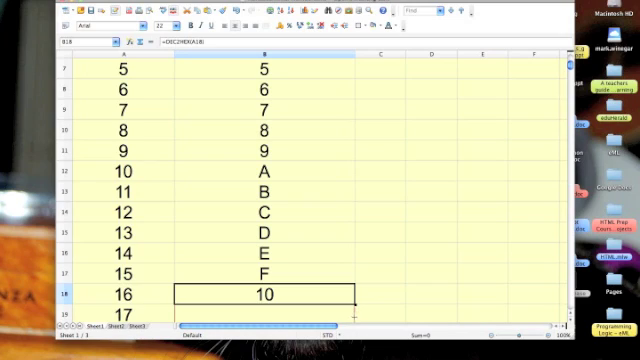
pyautogui.scroll(-3)
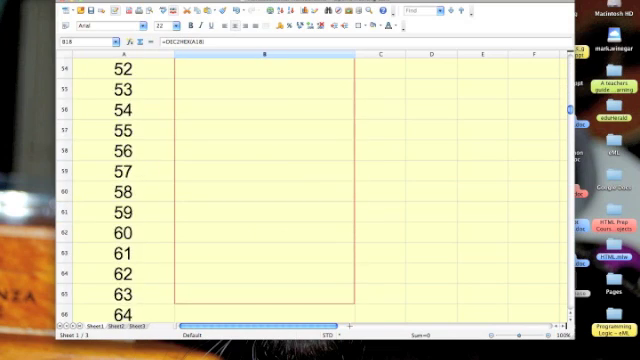
pyautogui.scroll(-3)
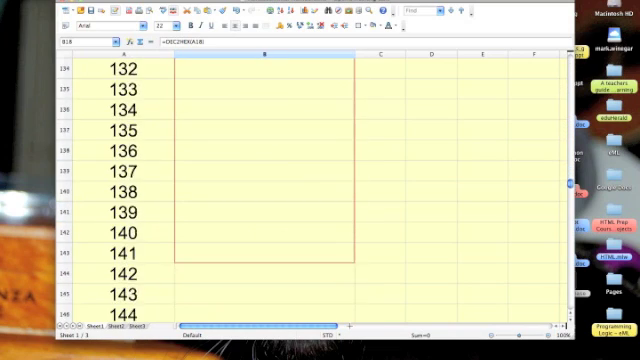
pyautogui.scroll(-3)
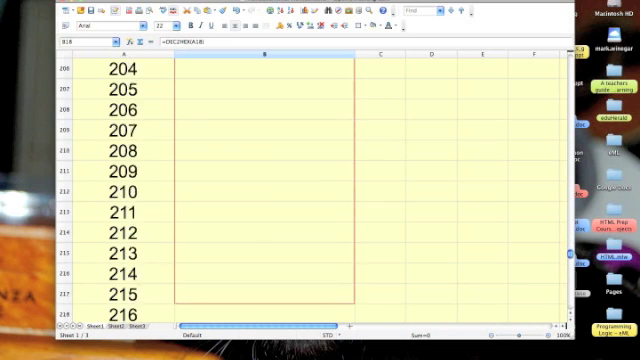
pyautogui.scroll(-3)
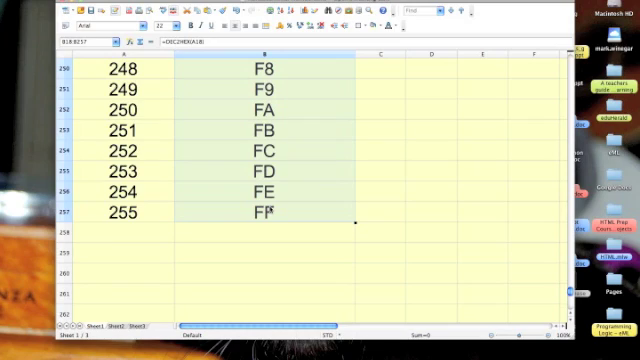
pyautogui.moveTo(500, 190)
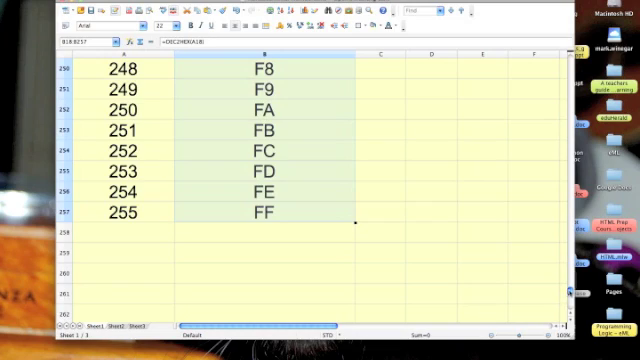
pyautogui.scroll(3)
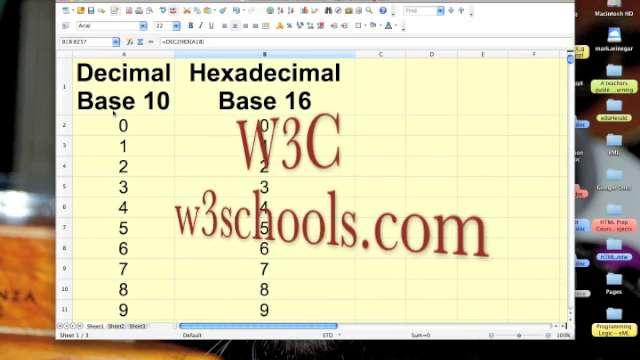